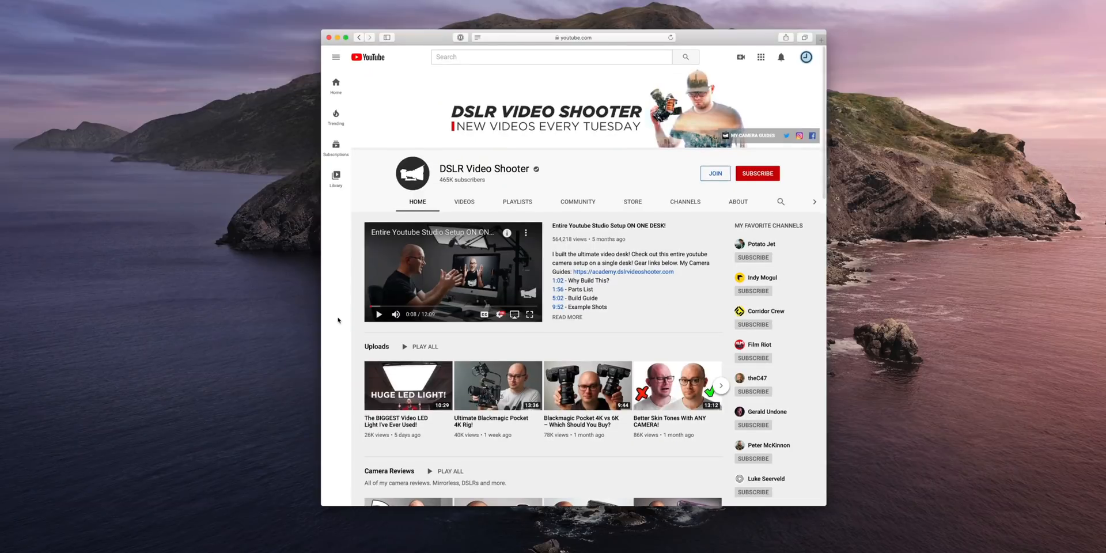
{"action": "scroll", "scroll_direction": "down", "scroll_amount": 3}
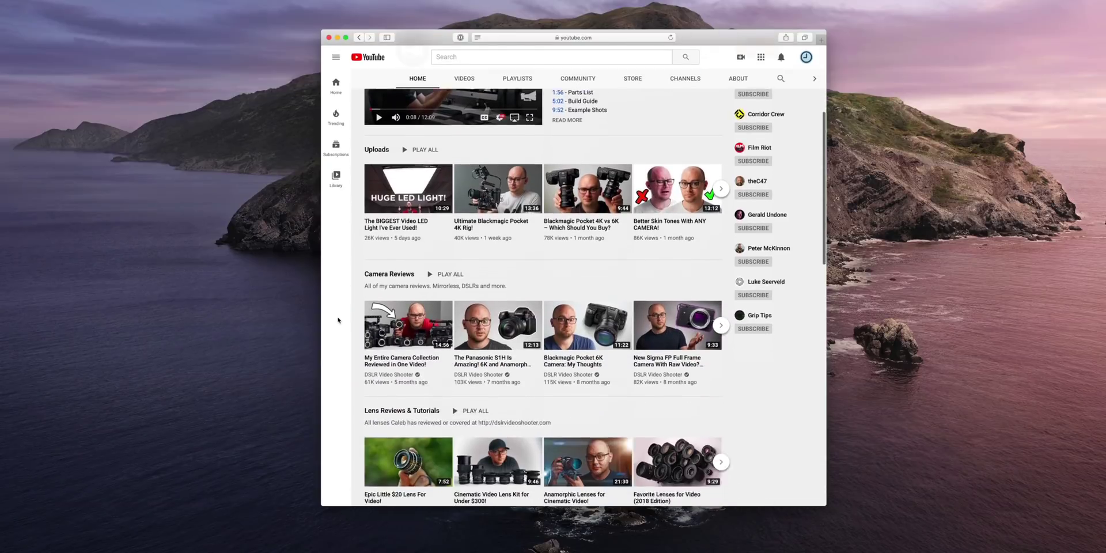
{"action": "scroll", "scroll_direction": "down", "scroll_amount": 3}
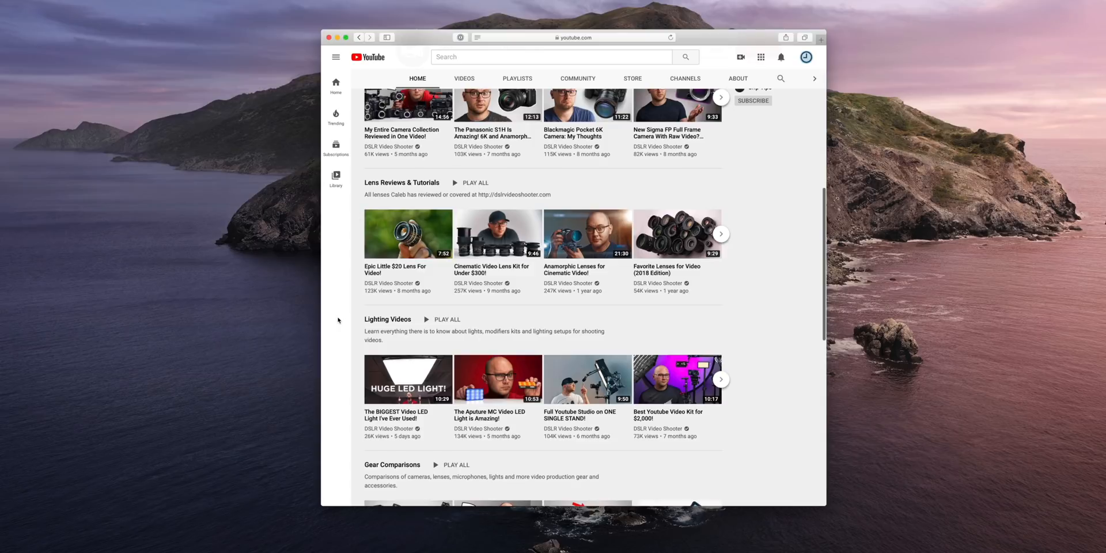